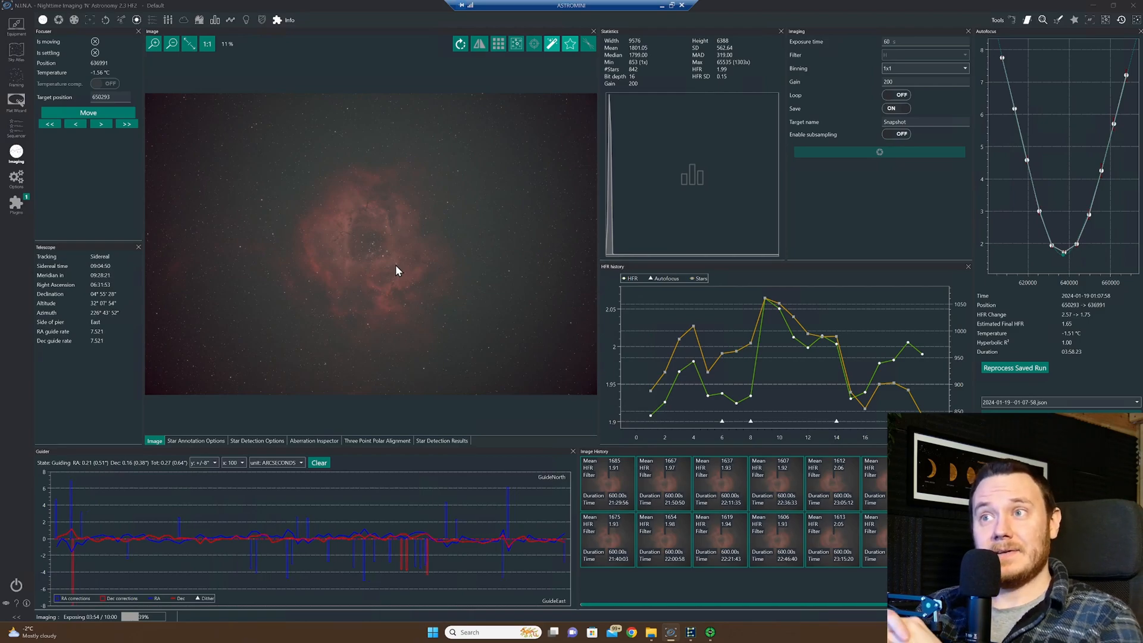
pyautogui.moveTo(162, 146)
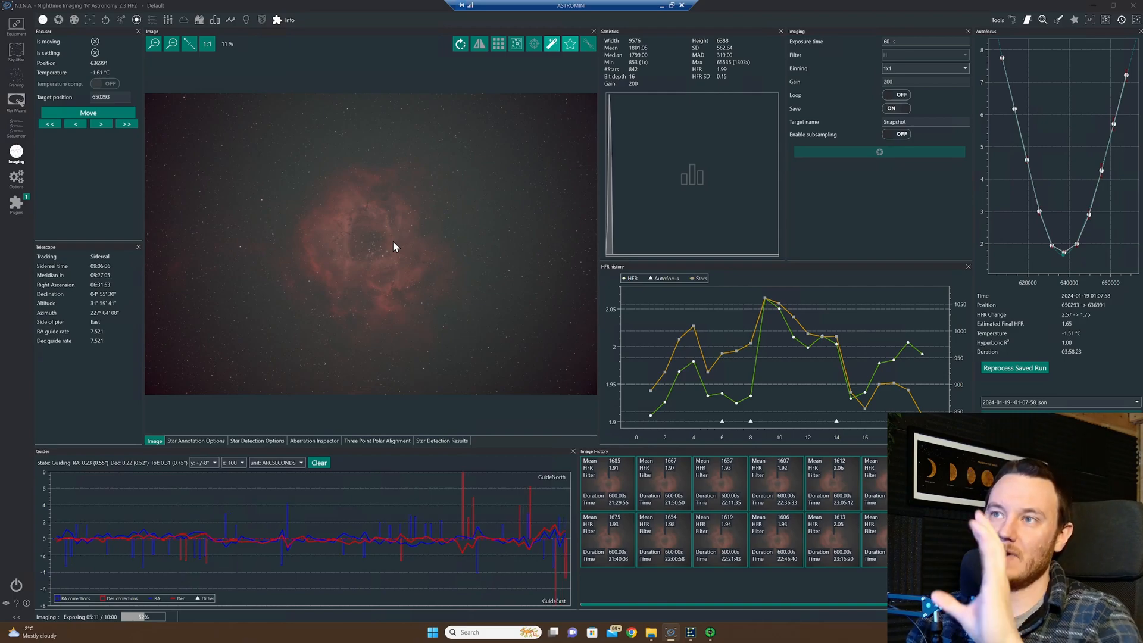
pyautogui.click(431, 633)
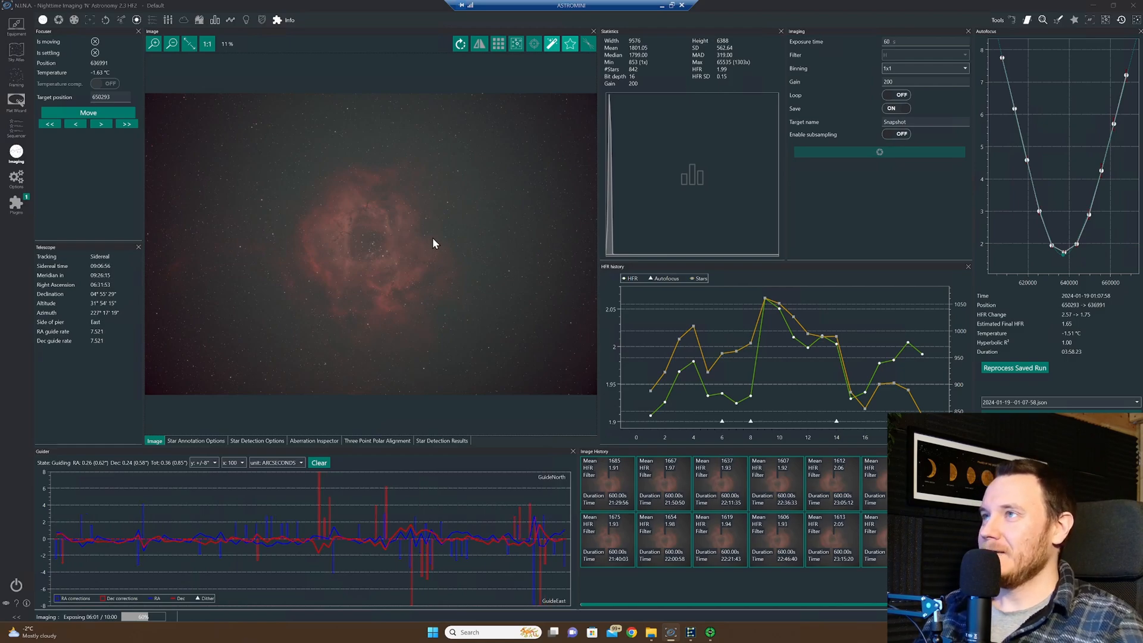
pyautogui.moveTo(662, 10)
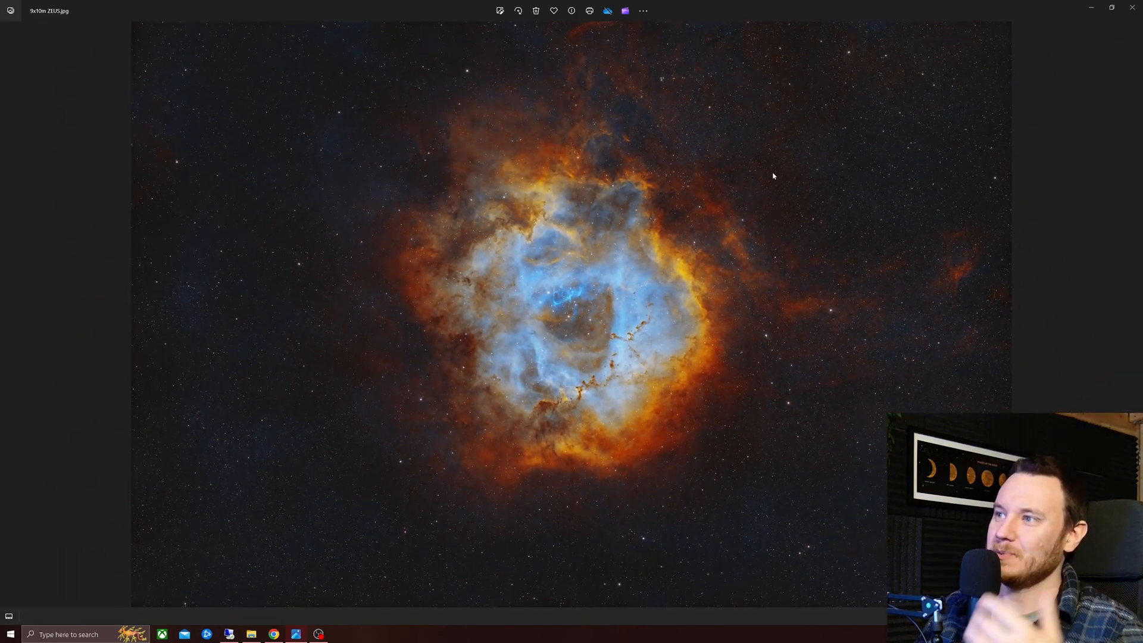
pyautogui.moveTo(324, 521)
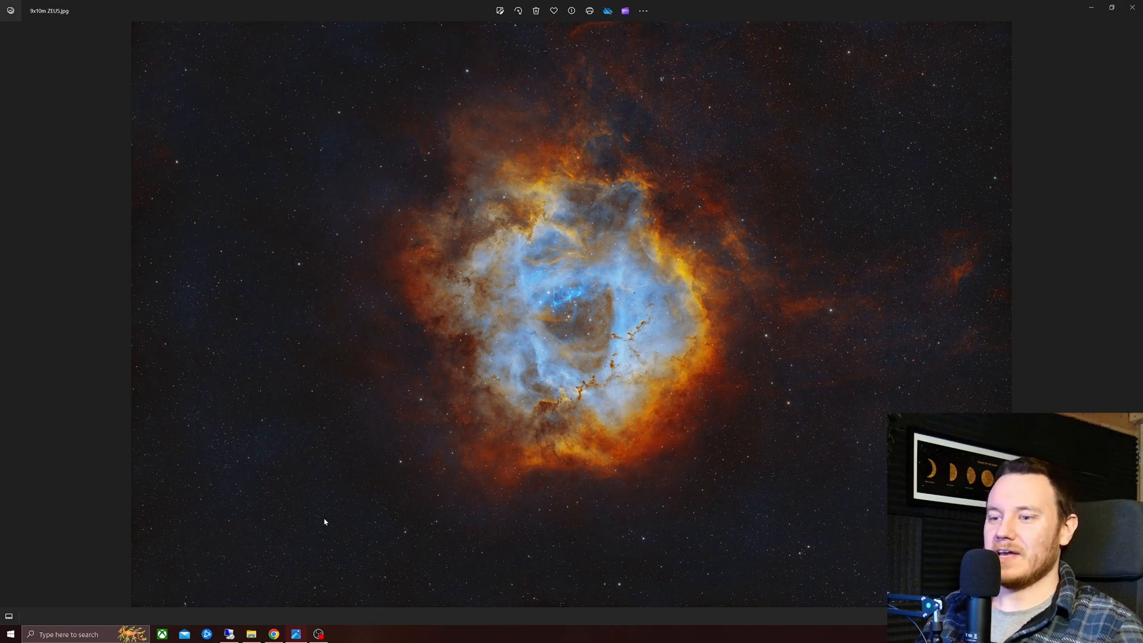